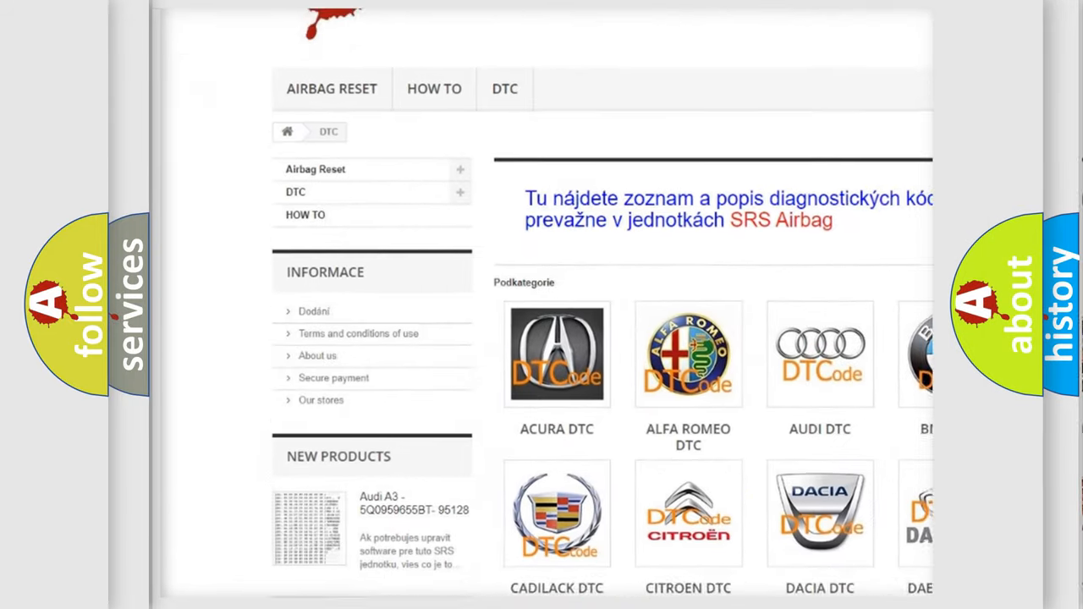
{"action": "scroll", "scroll_direction": "down", "scroll_amount": 3}
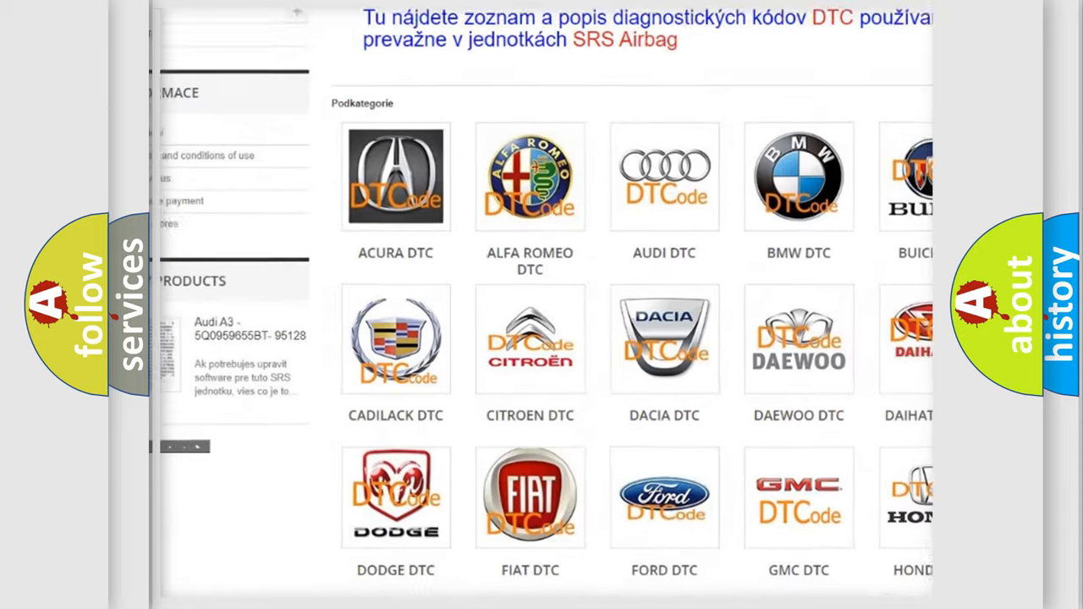
{"action": "scroll", "scroll_direction": "down", "scroll_amount": 3}
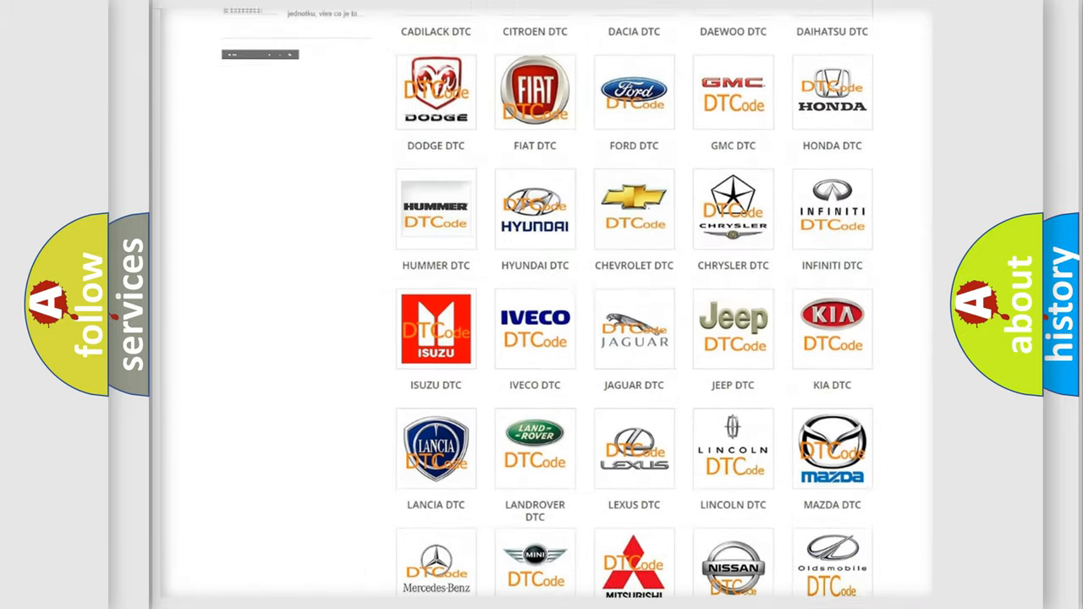
{"action": "scroll", "scroll_direction": "down", "scroll_amount": 3}
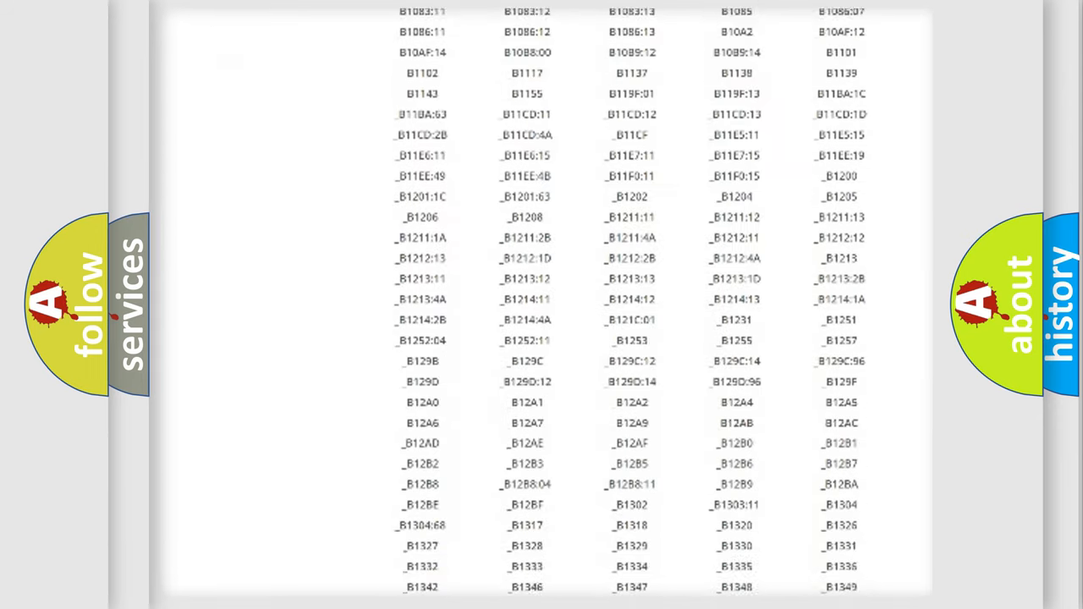
{"action": "scroll", "scroll_direction": "down", "scroll_amount": 3}
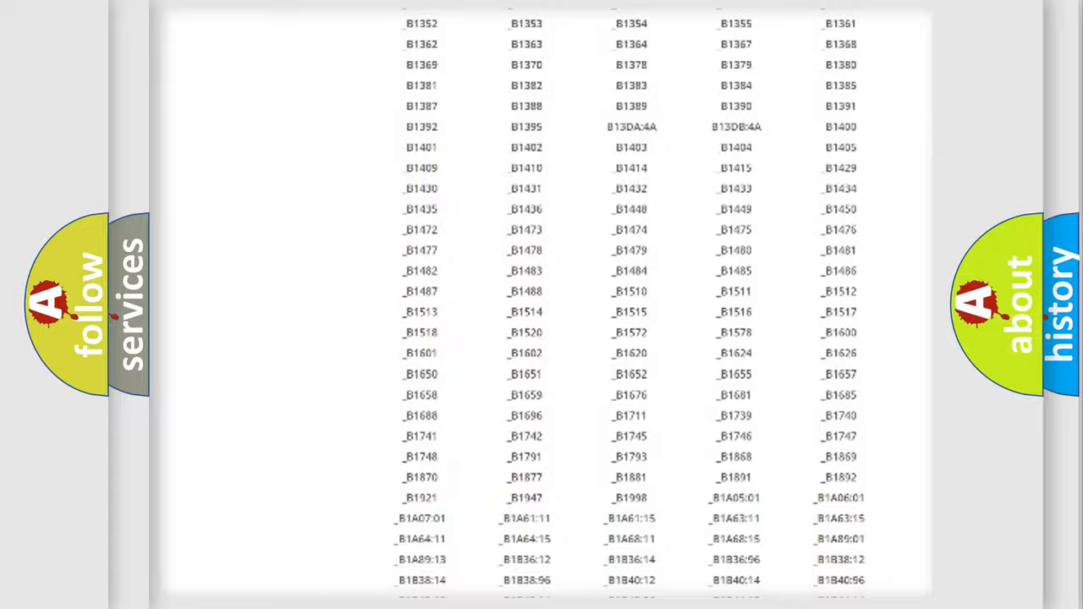